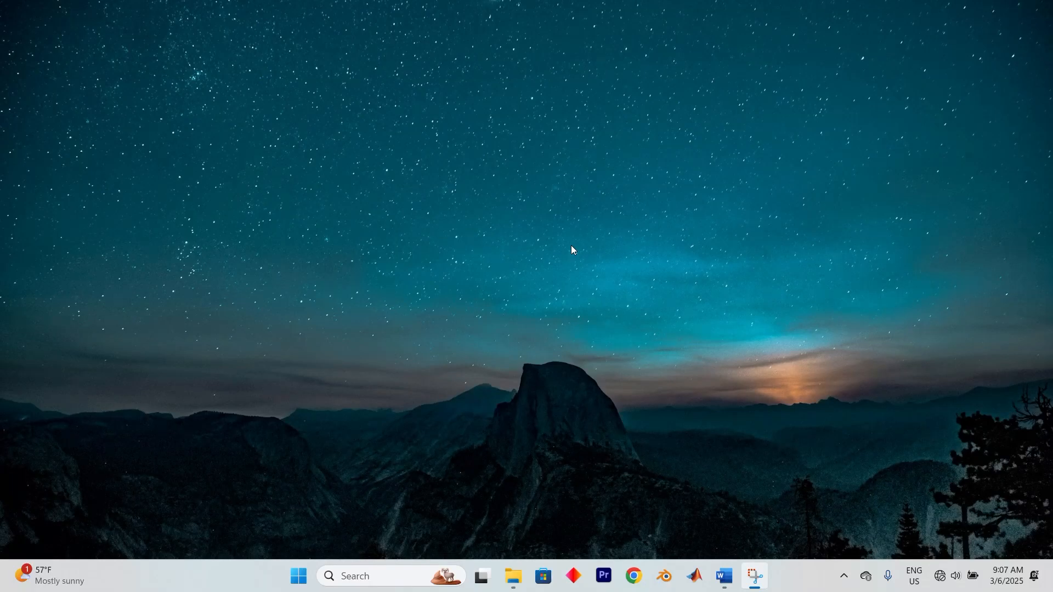
pyautogui.moveTo(576, 256)
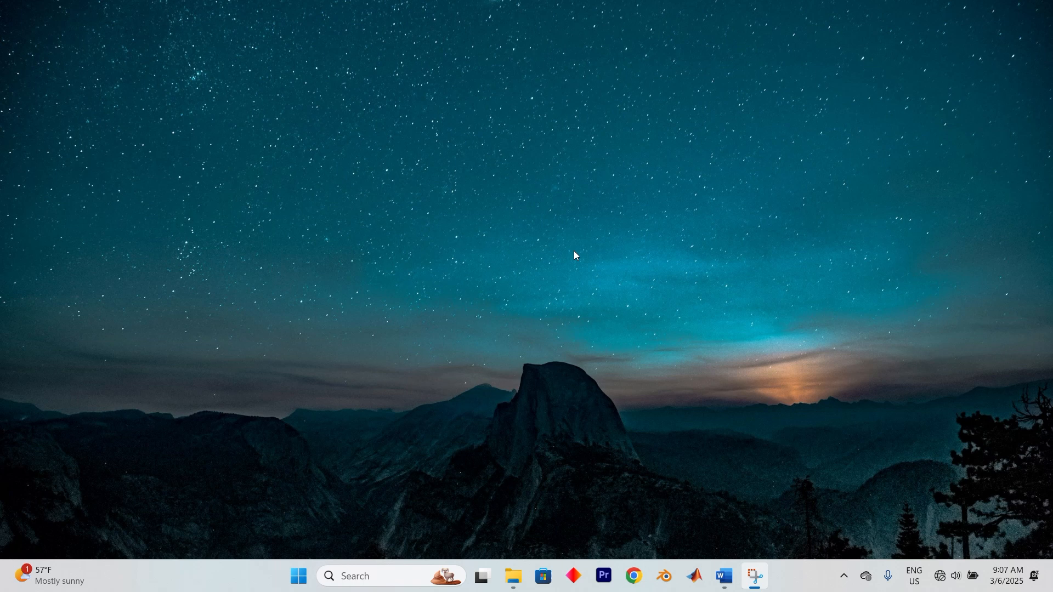
pyautogui.moveTo(364, 575)
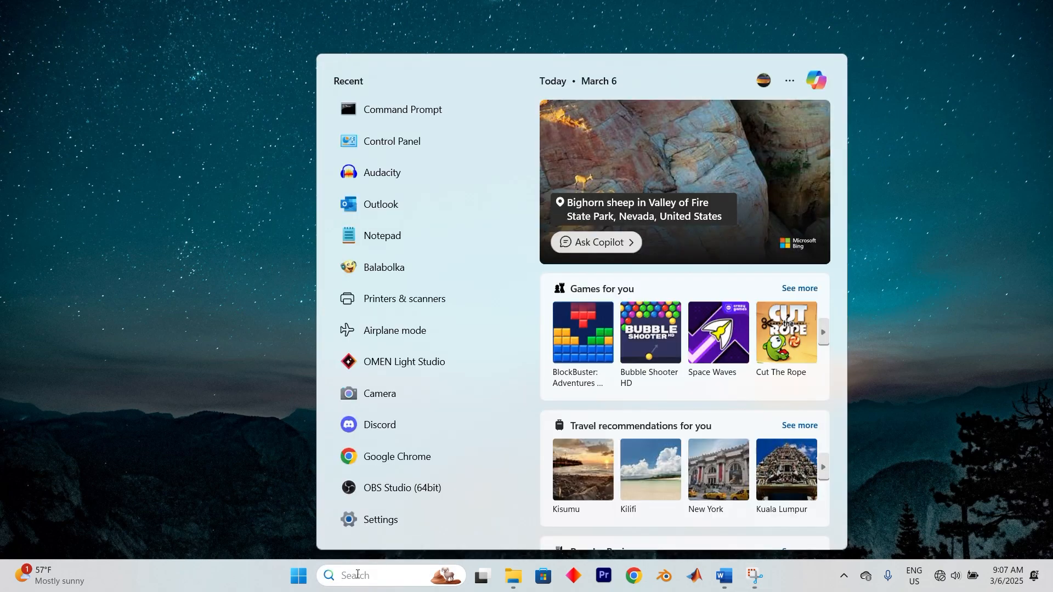
# Launch Control Panel from Start search showing All Control Panel Items as large icons
pyautogui.write('control Panel')
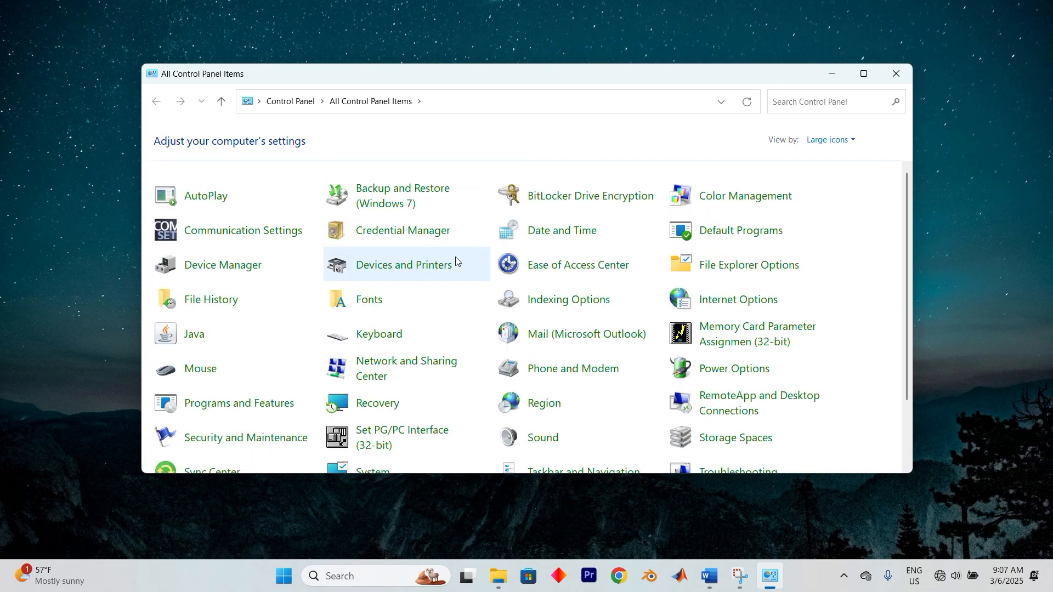
pyautogui.moveTo(786, 160)
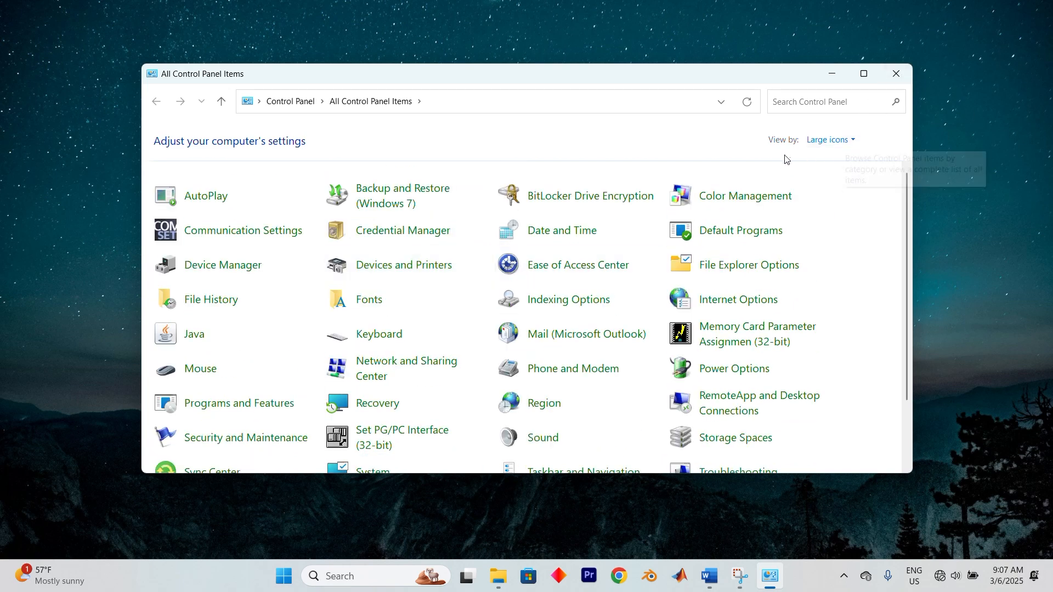
pyautogui.moveTo(238, 402)
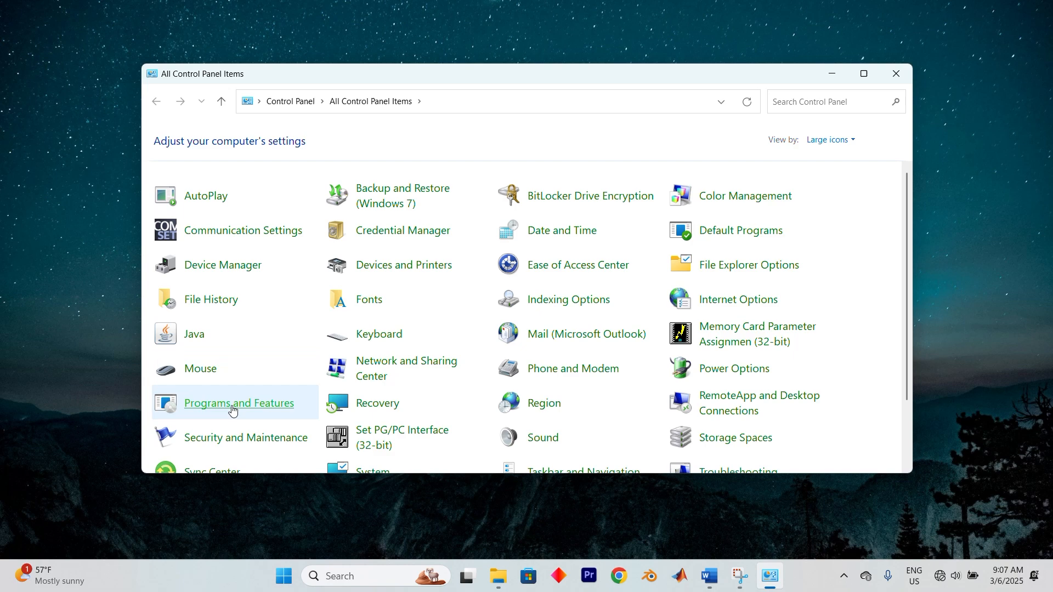
# From Programs and Features, show the Windows Features list scrolled to SMB 1.0/CIFS File Sharing Support
pyautogui.click(238, 402)
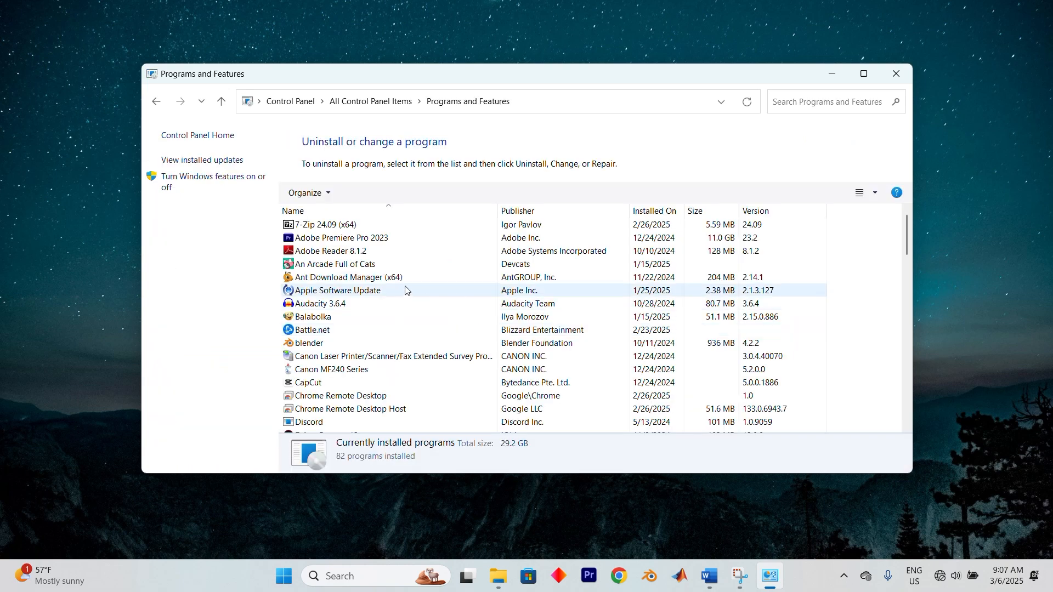
pyautogui.click(212, 181)
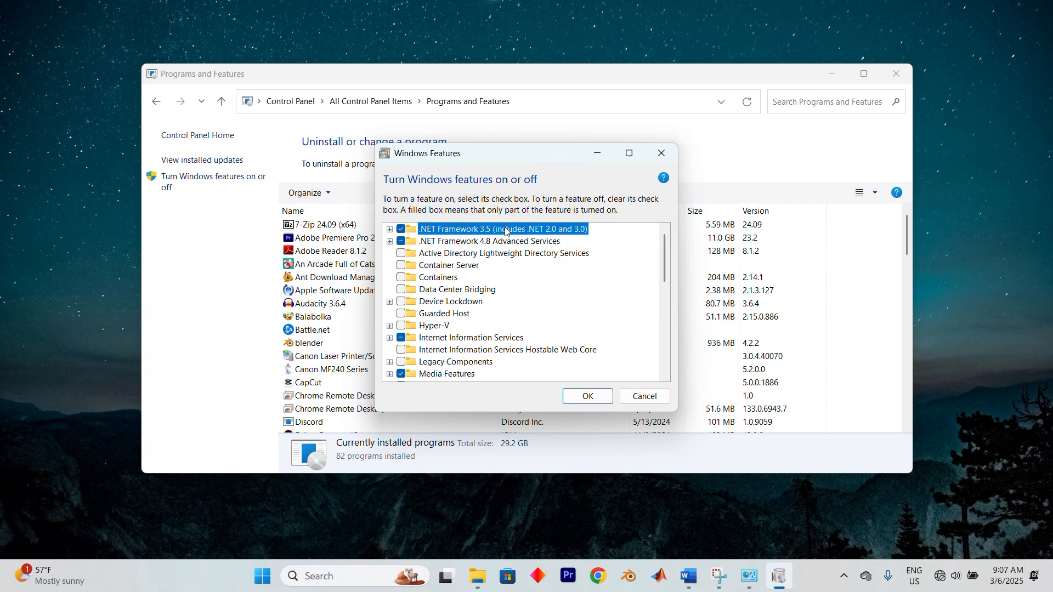
pyautogui.scroll(-3)
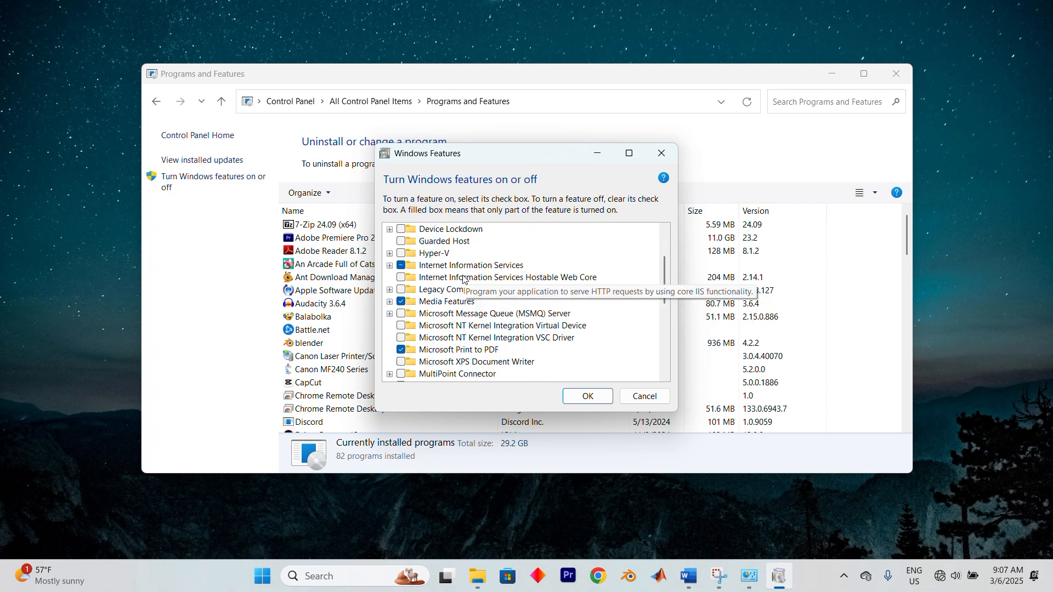
pyautogui.scroll(-3)
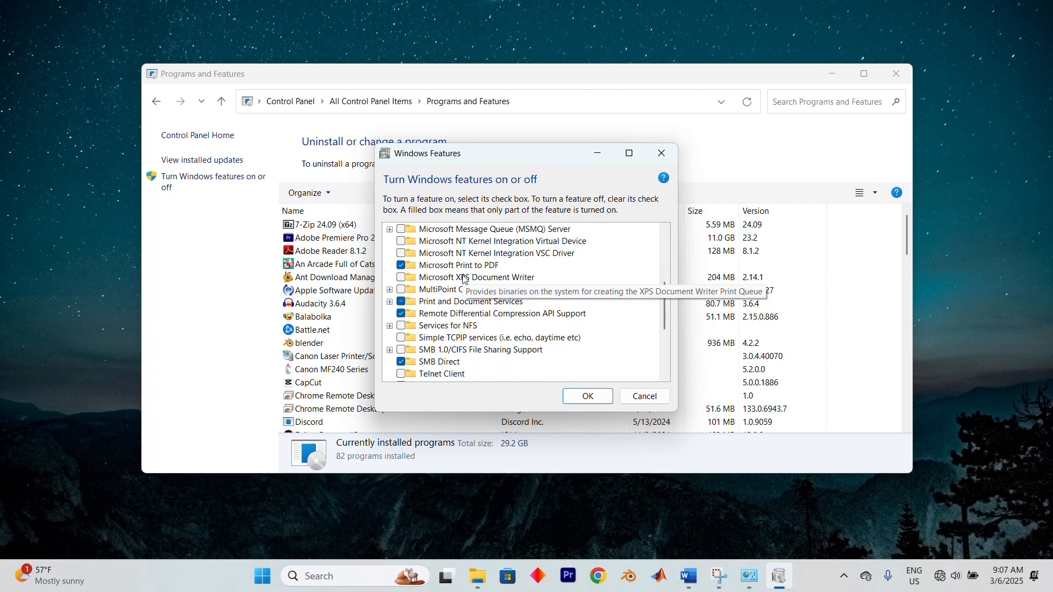
pyautogui.scroll(-3)
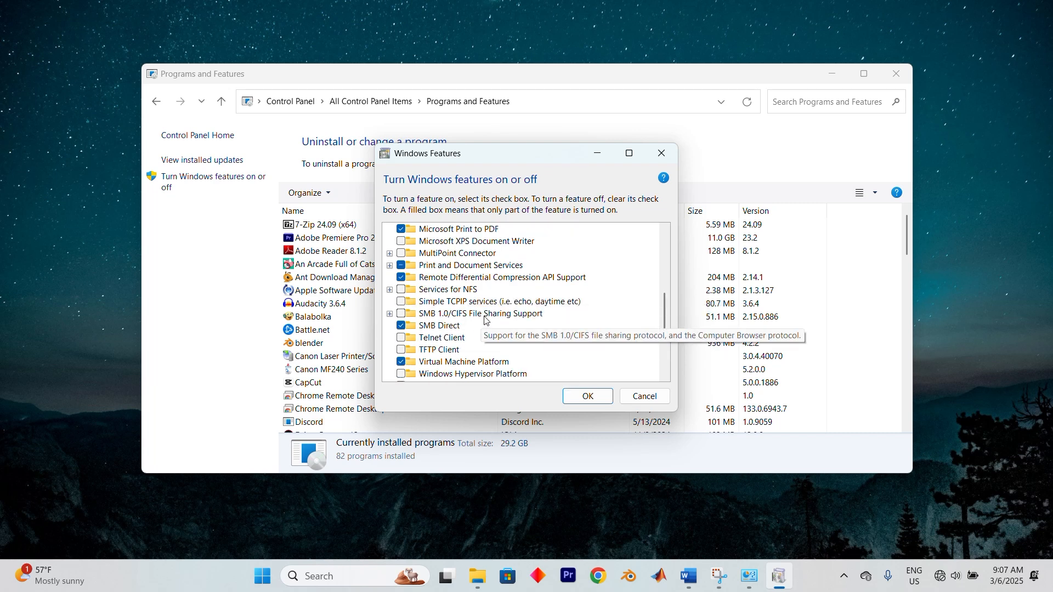
pyautogui.scroll(-3)
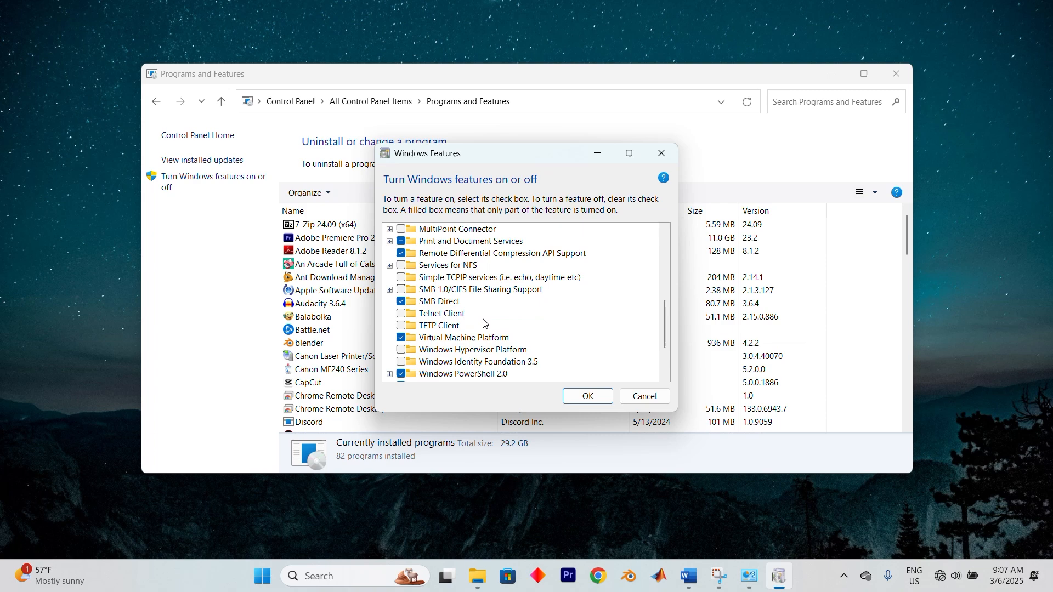
pyautogui.scroll(3)
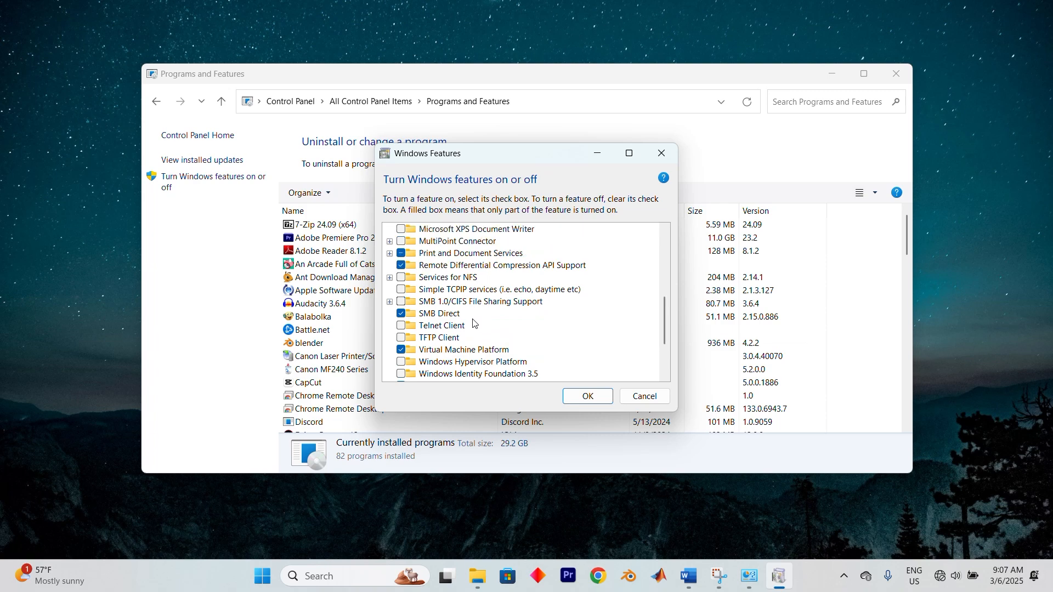
pyautogui.moveTo(472, 323)
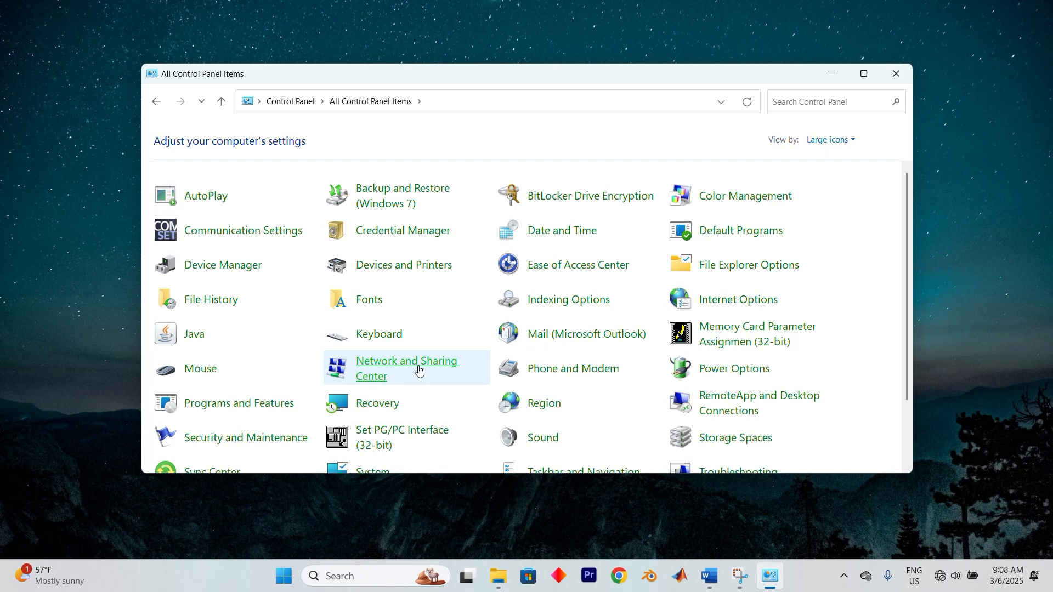
# Reach Advanced sharing settings with file and printer sharing on for public networks
pyautogui.click(406, 368)
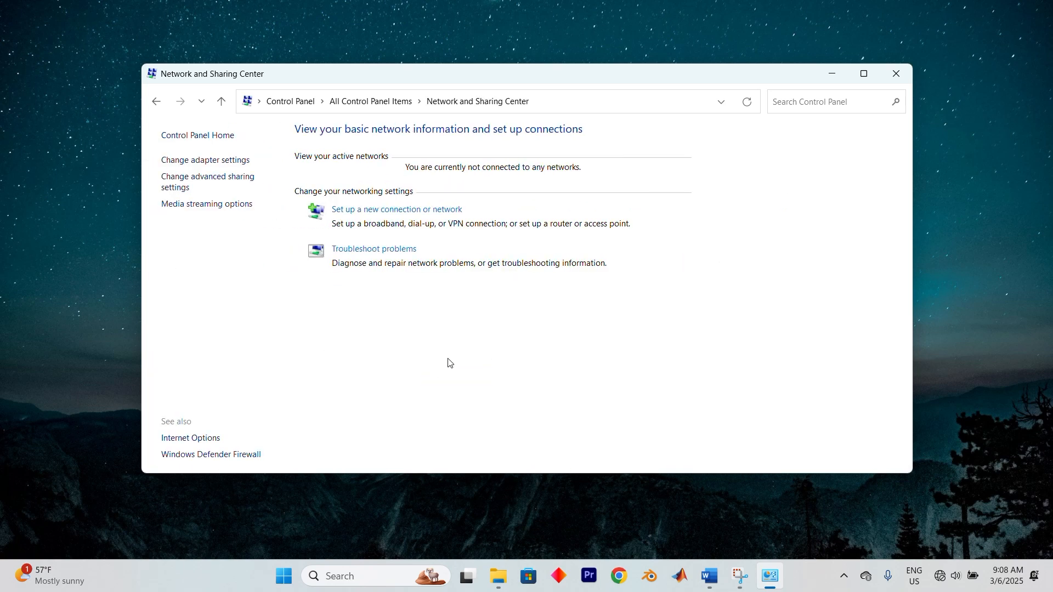
pyautogui.click(207, 181)
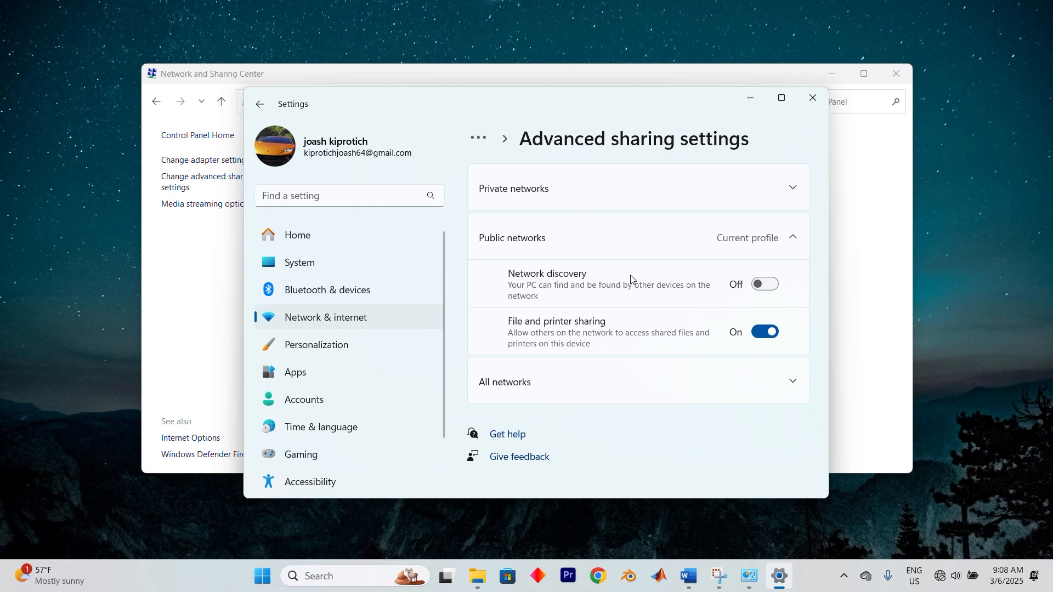
pyautogui.moveTo(533, 292)
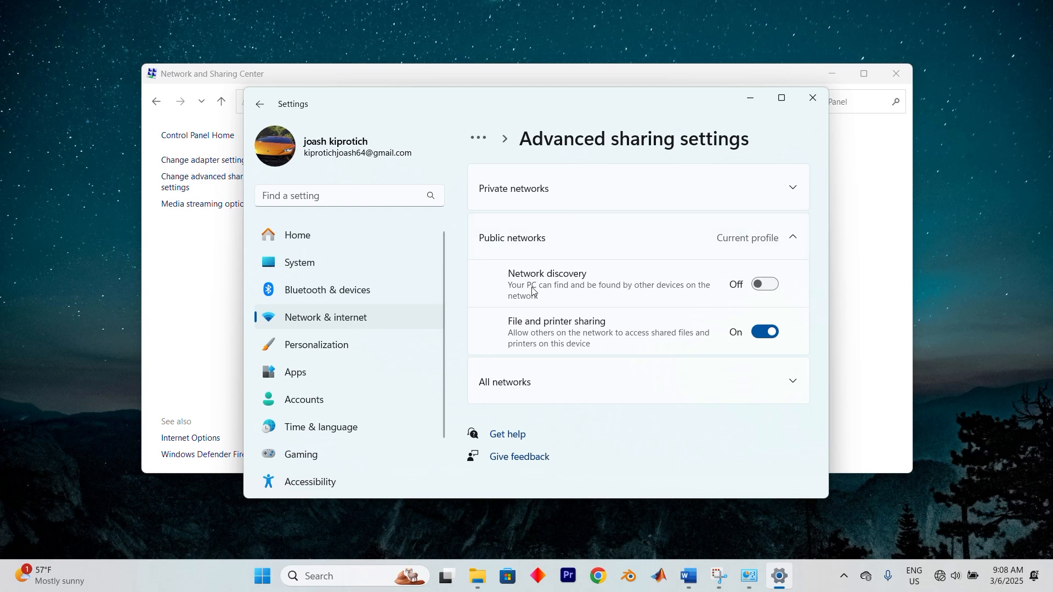
pyautogui.moveTo(747, 373)
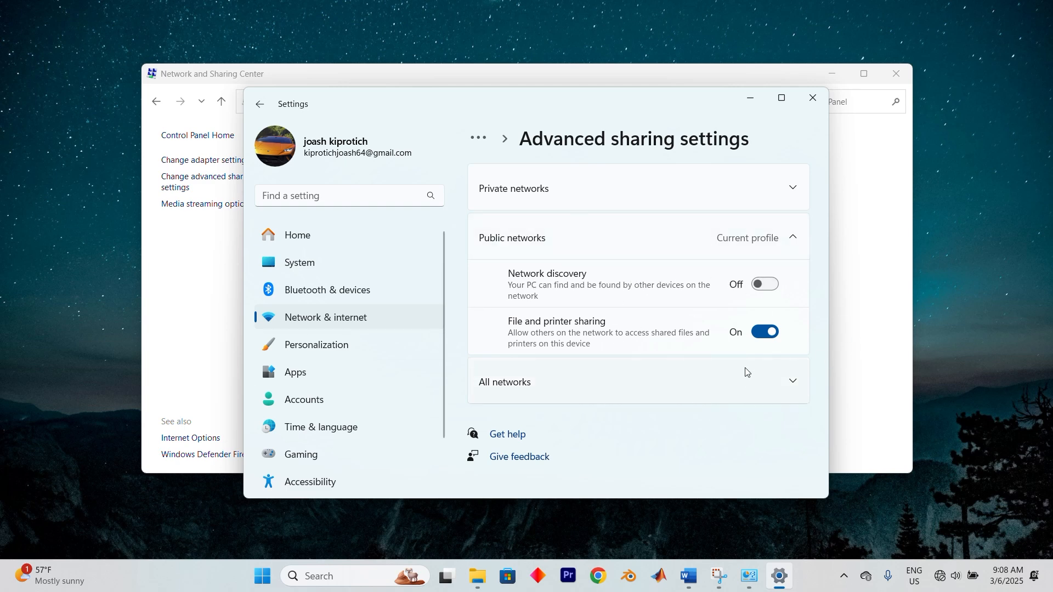
pyautogui.moveTo(788, 356)
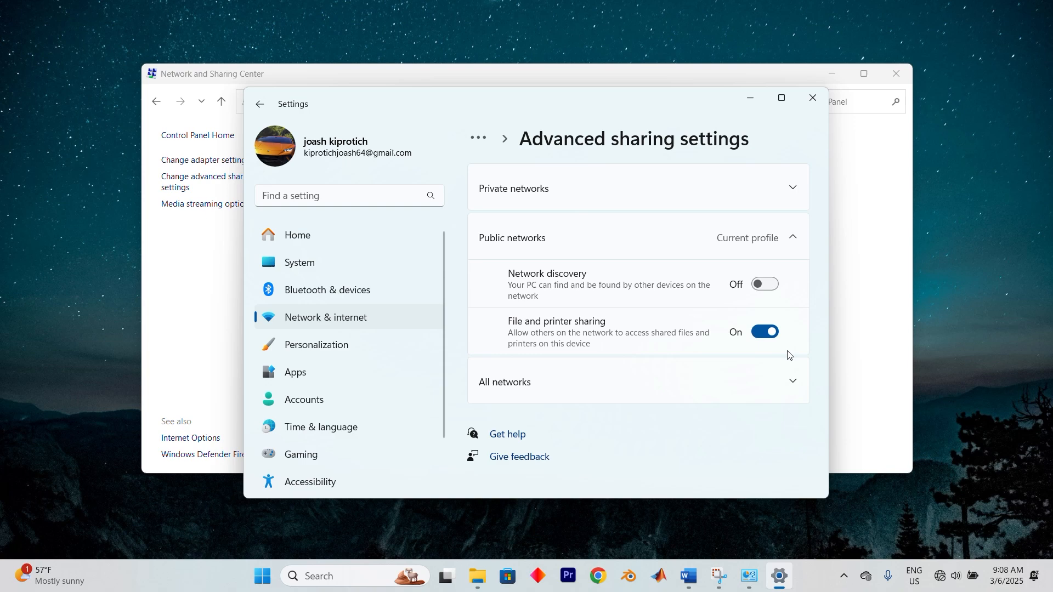
pyautogui.moveTo(385, 576)
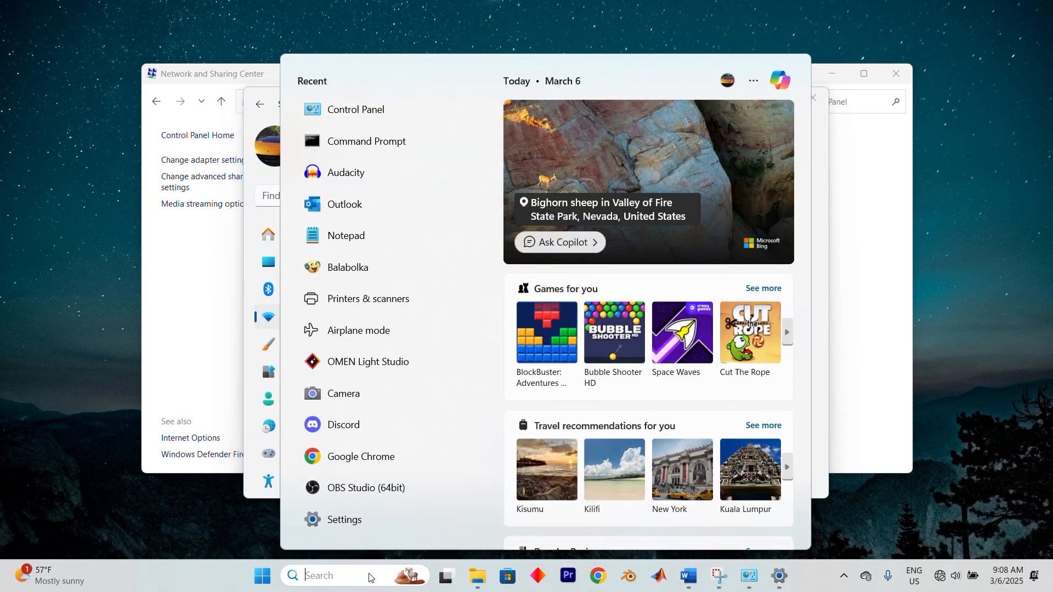
# Launch Services from Start search, dismissing the CoRtSm@rtServer properties opened by mistake
pyautogui.write('services')
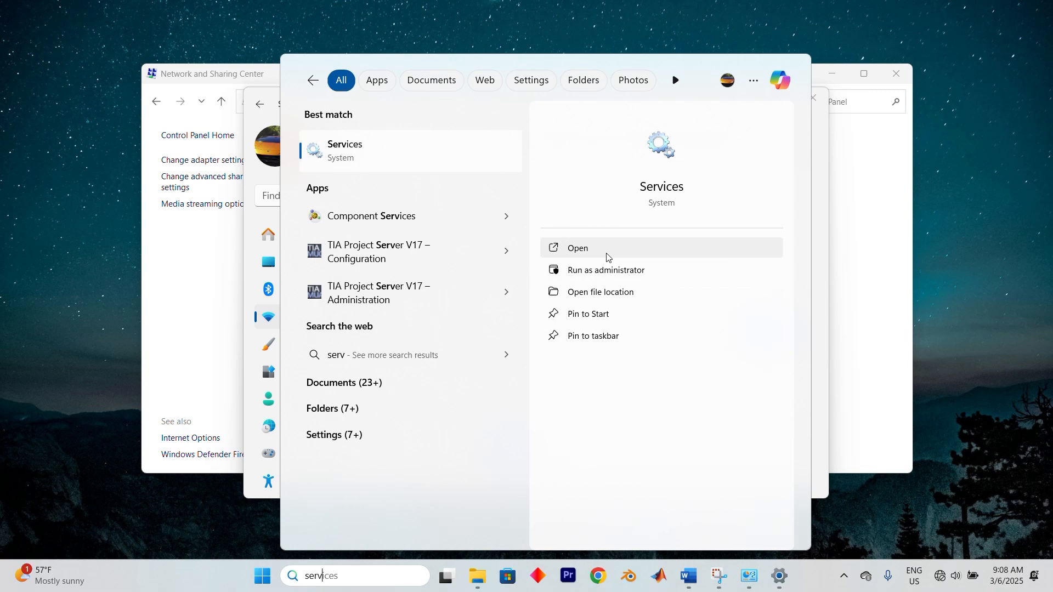
pyautogui.click(576, 248)
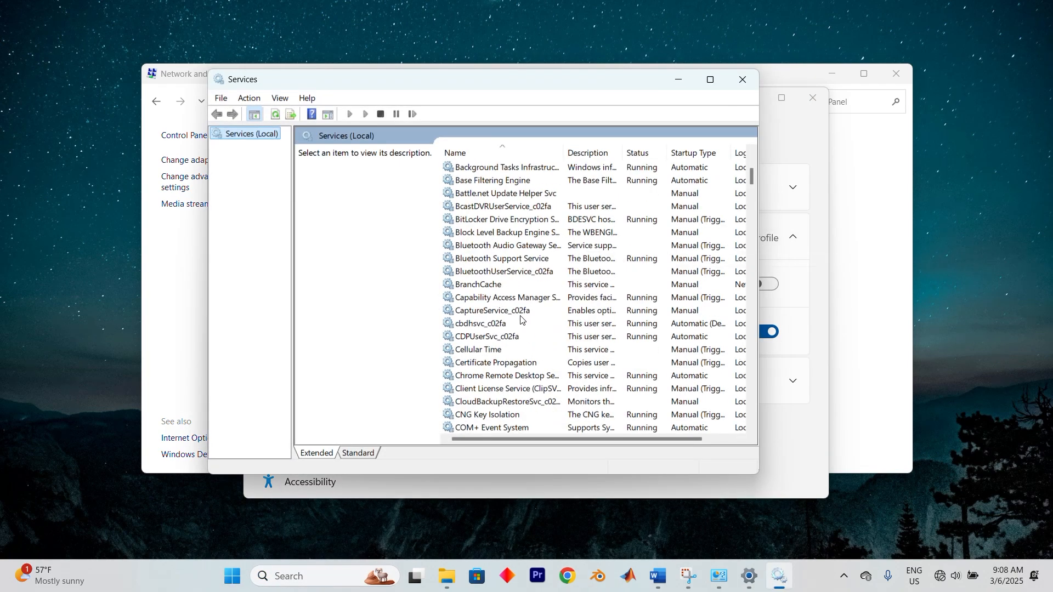
pyautogui.scroll(-3)
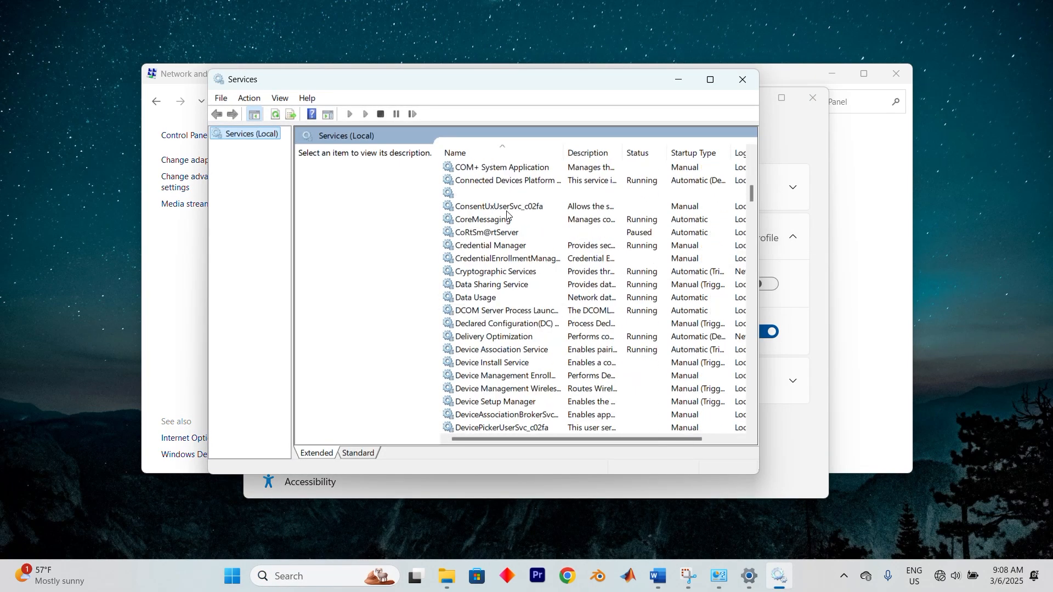
pyautogui.doubleClick(486, 231)
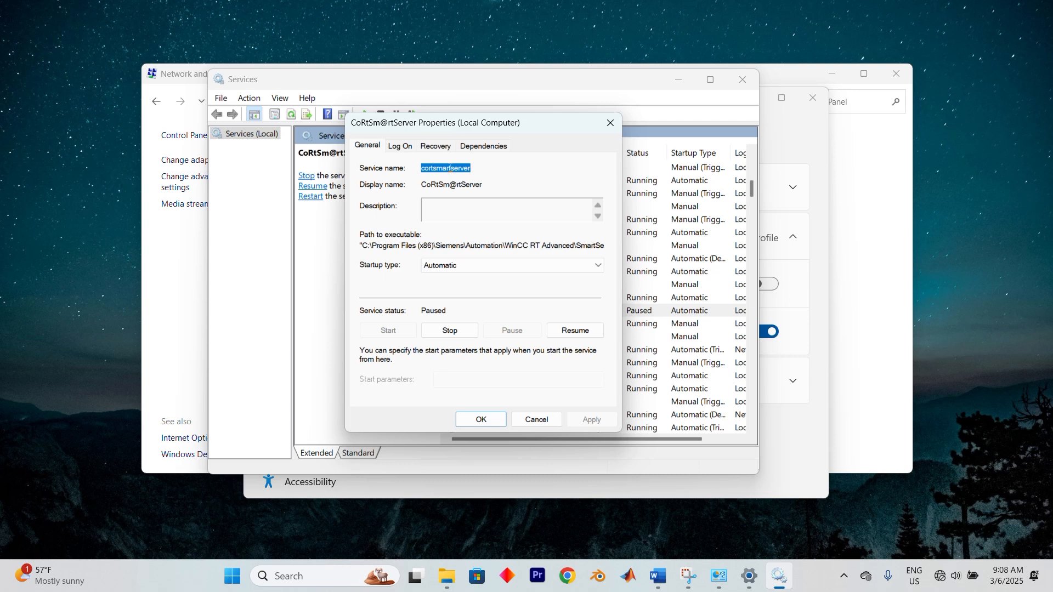
pyautogui.moveTo(244, 325)
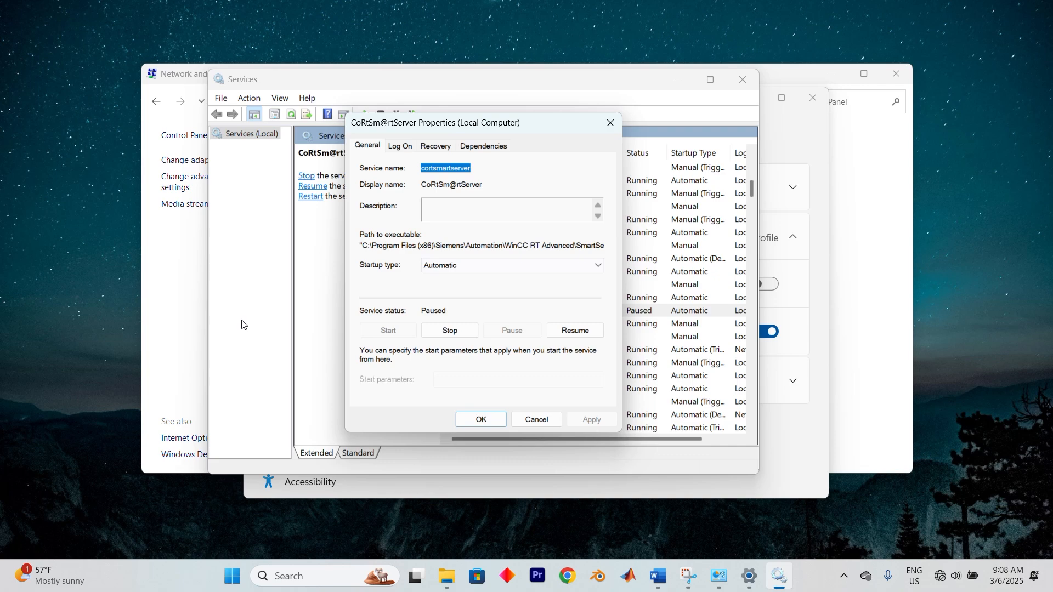
pyautogui.moveTo(459, 264)
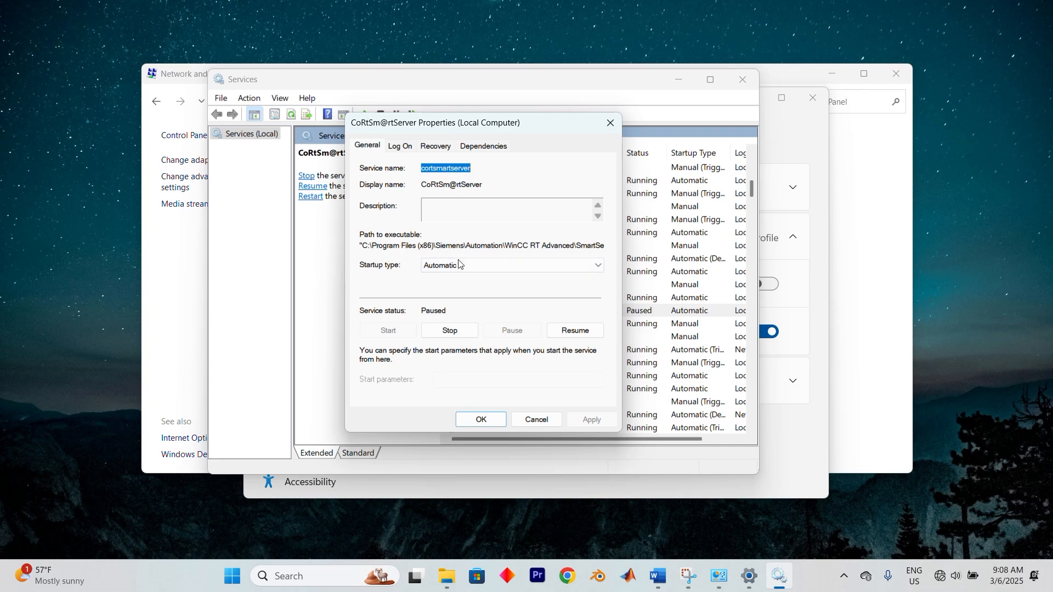
pyautogui.click(535, 419)
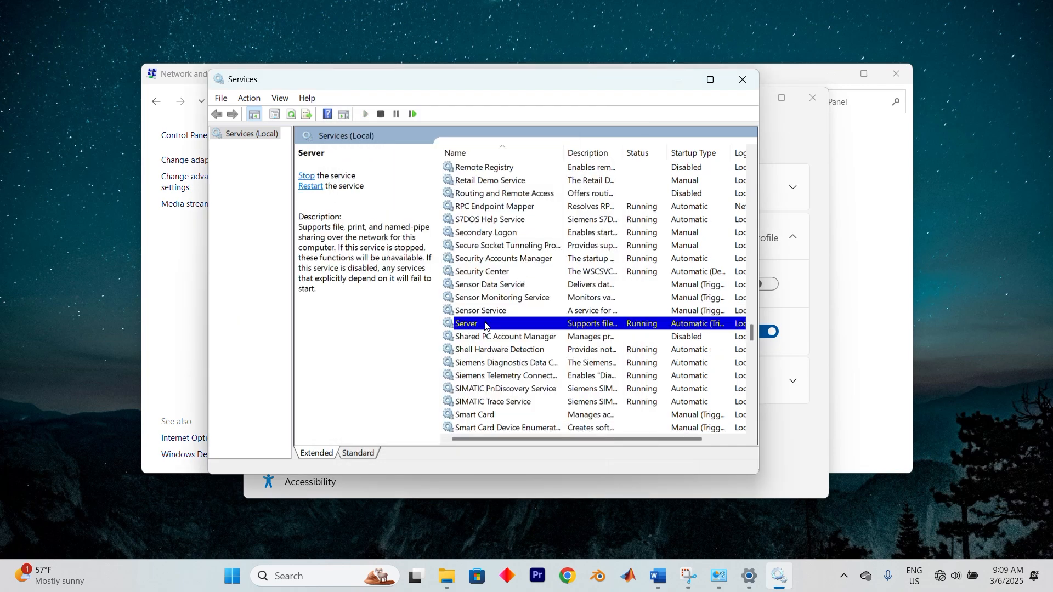
# Show the Server service's properties confirming Automatic startup and Running status
pyautogui.doubleClick(466, 322)
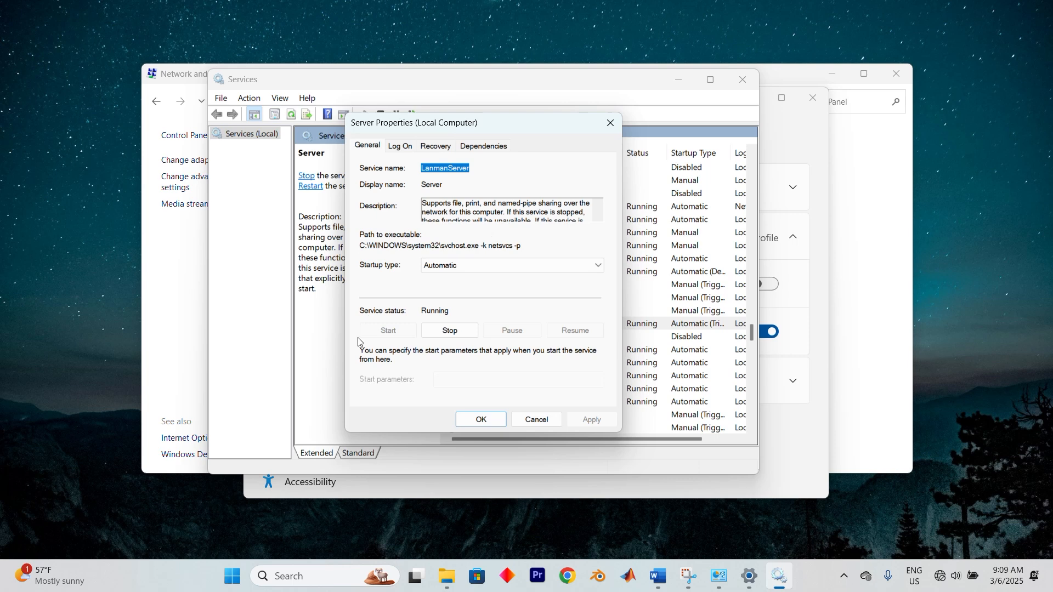
pyautogui.moveTo(357, 252)
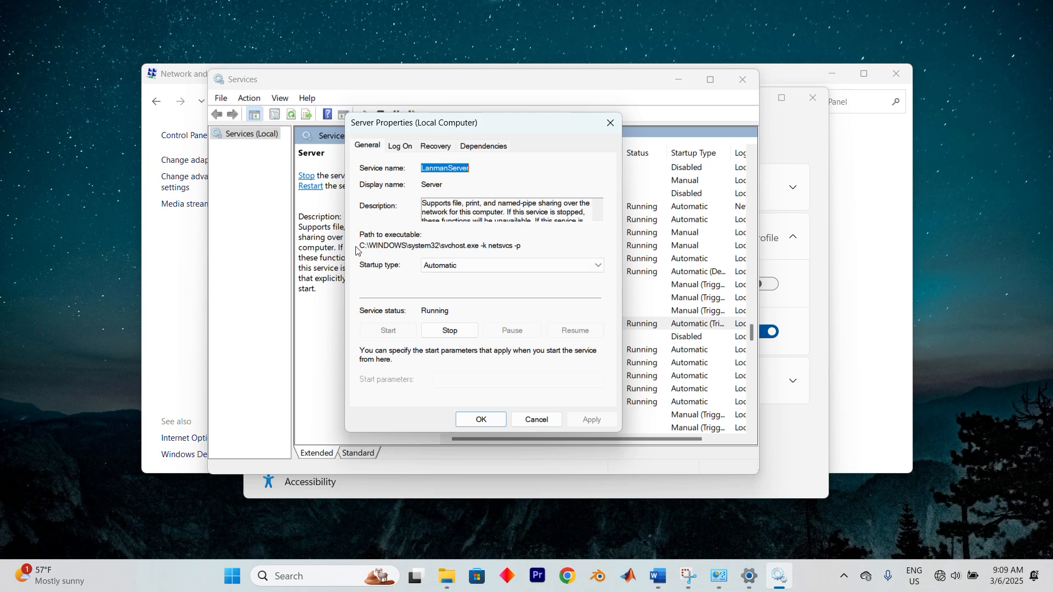
pyautogui.moveTo(697, 270)
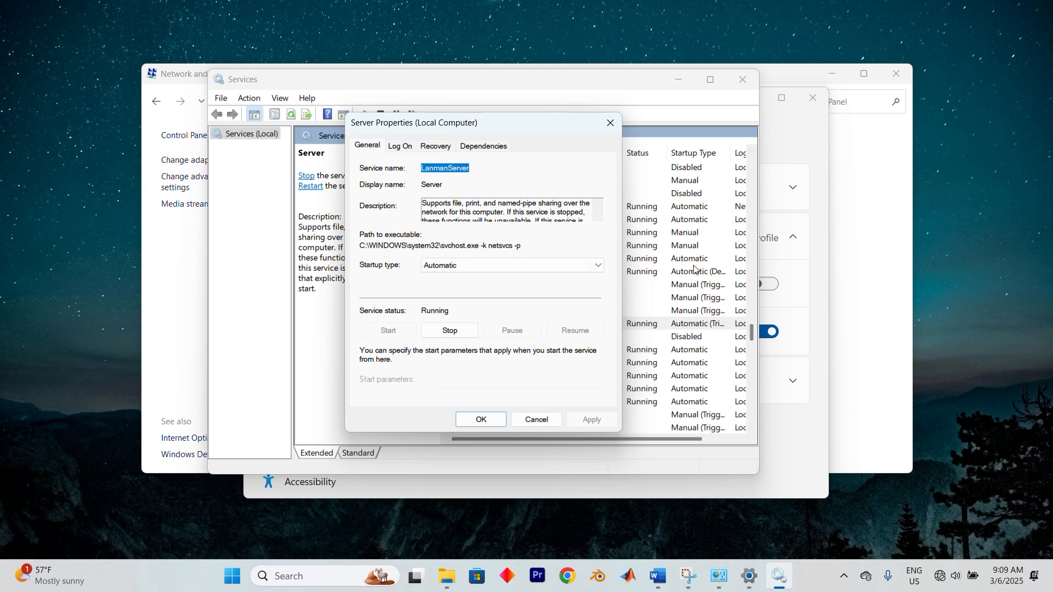
pyautogui.moveTo(378, 234)
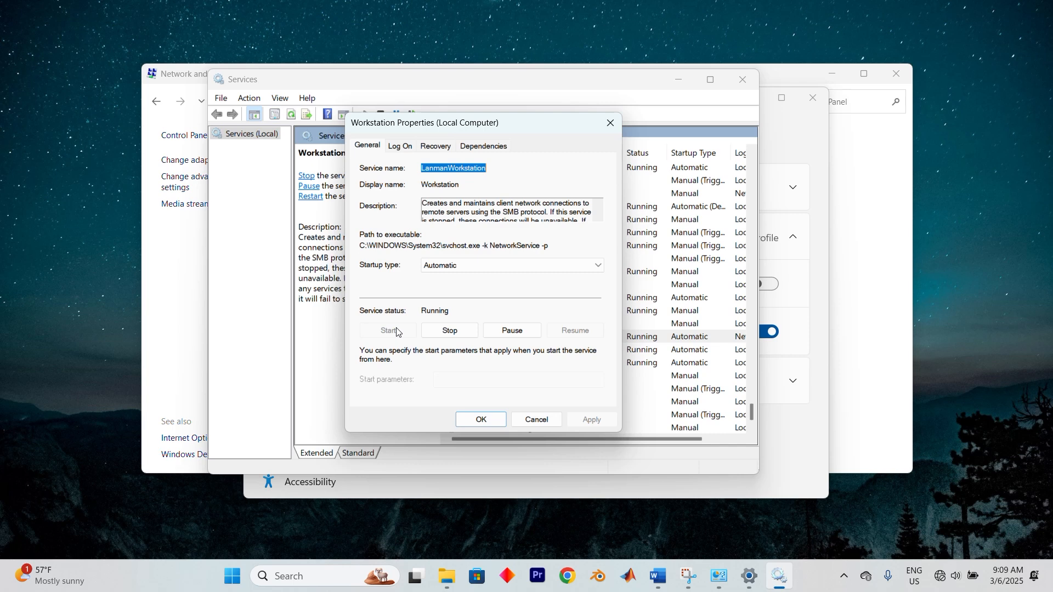
pyautogui.moveTo(418, 125)
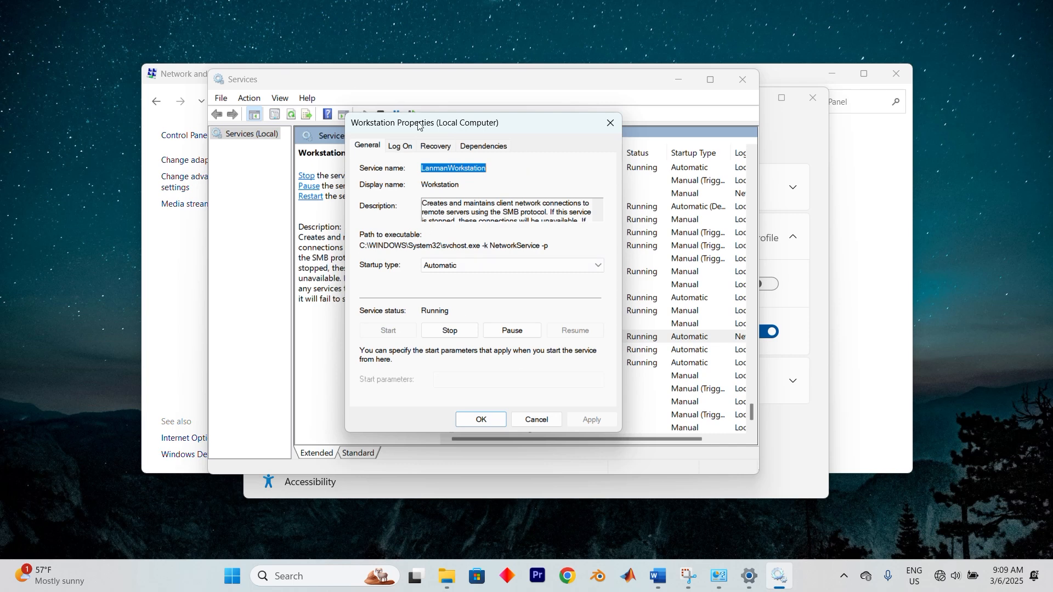
pyautogui.moveTo(280, 71)
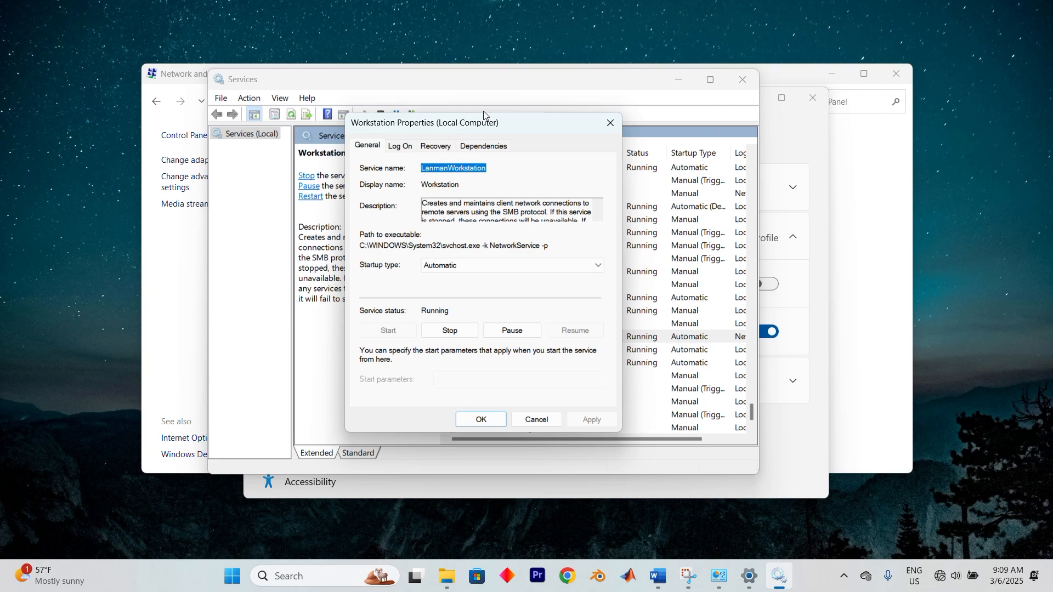
# Dismiss Workstation properties and close Services and Network and Sharing Center, leaving the desktop
pyautogui.click(535, 419)
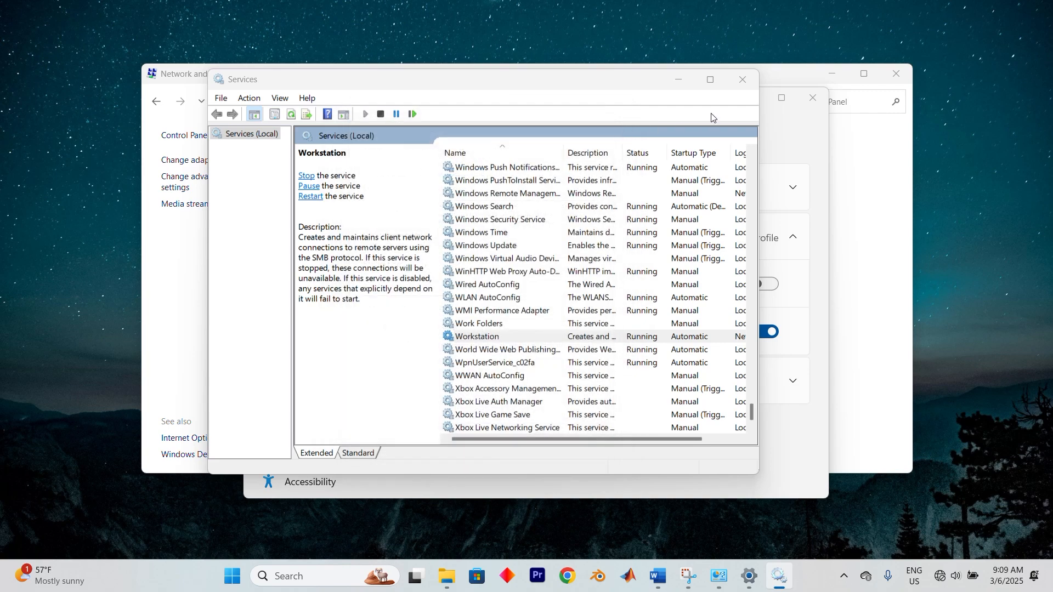
pyautogui.click(742, 79)
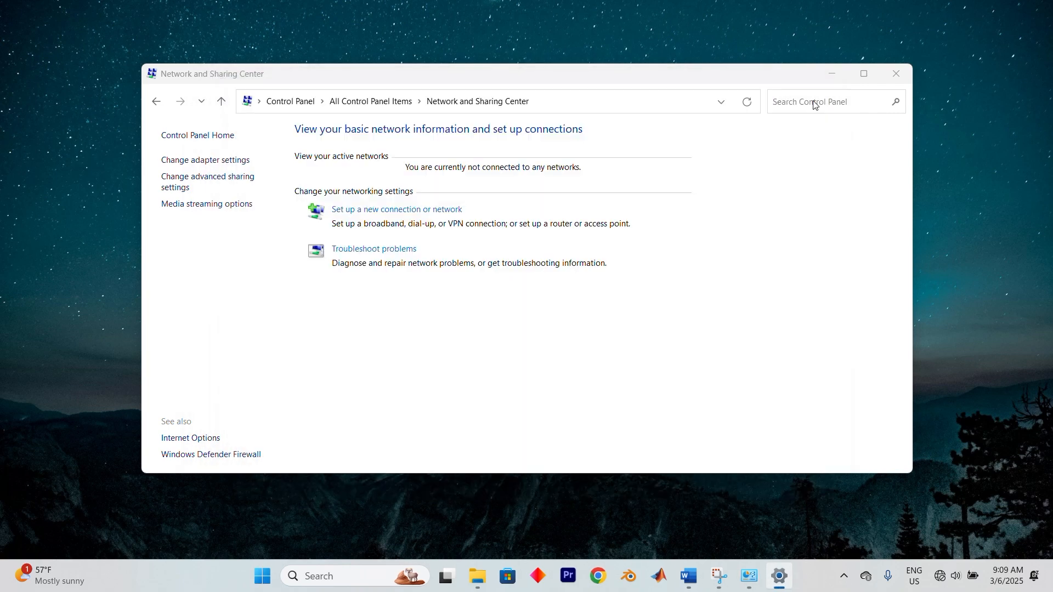
pyautogui.click(895, 74)
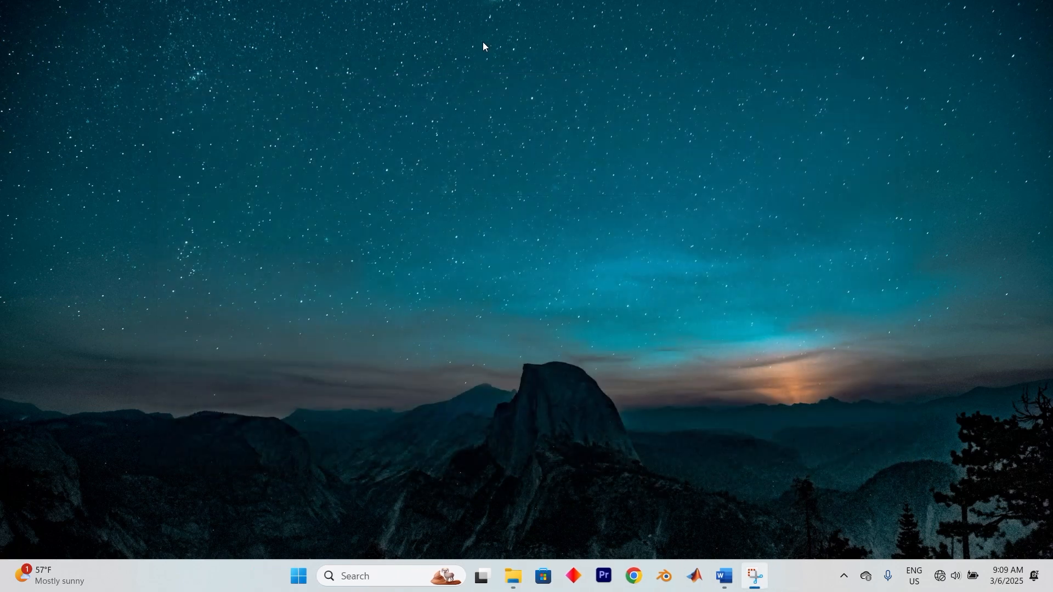